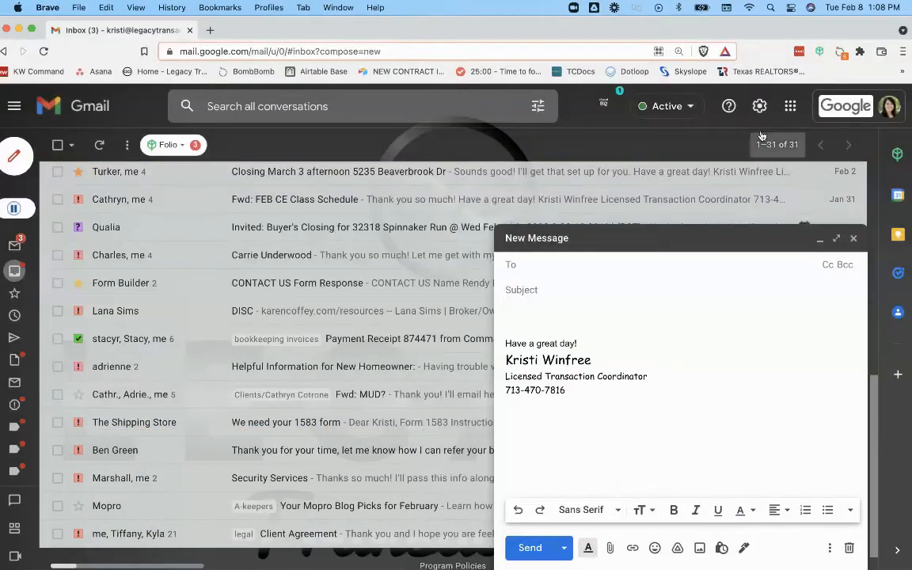
- Go through quick settings to the full Settings page and back toward a new compose window
click(758, 104)
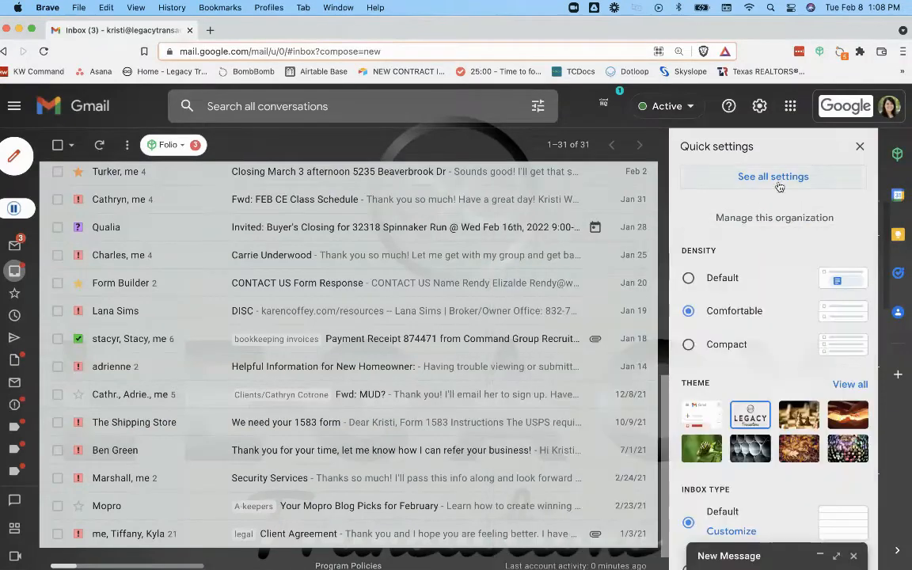
click(773, 177)
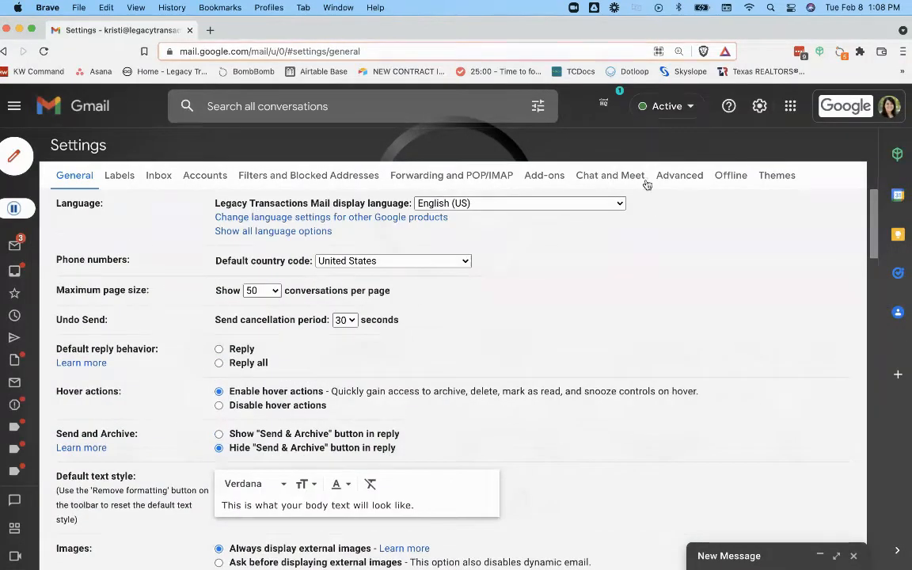
click(679, 174)
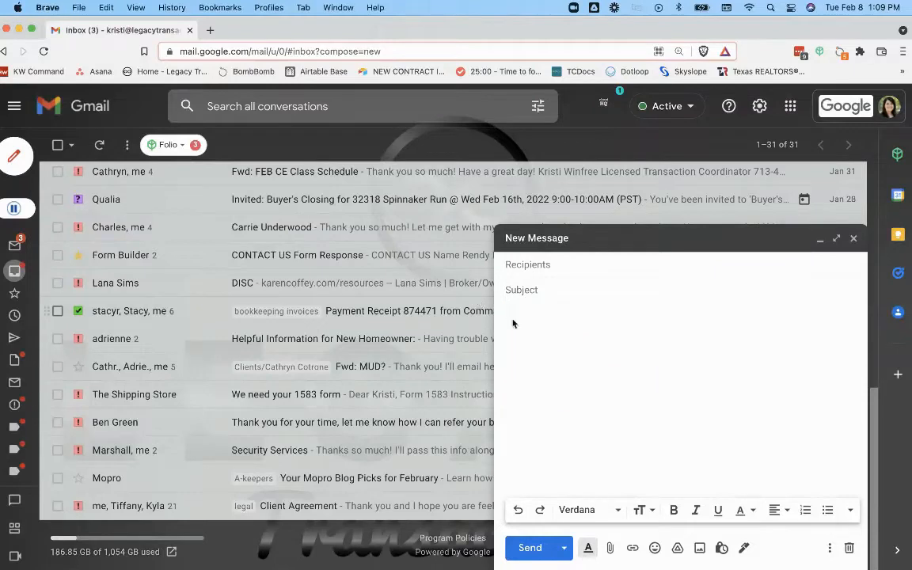
- Write subject 'Trid guidelines for CD' and body 'Hi, I wanted to confirm everything is on track... out on time... guidelines'
click(556, 371)
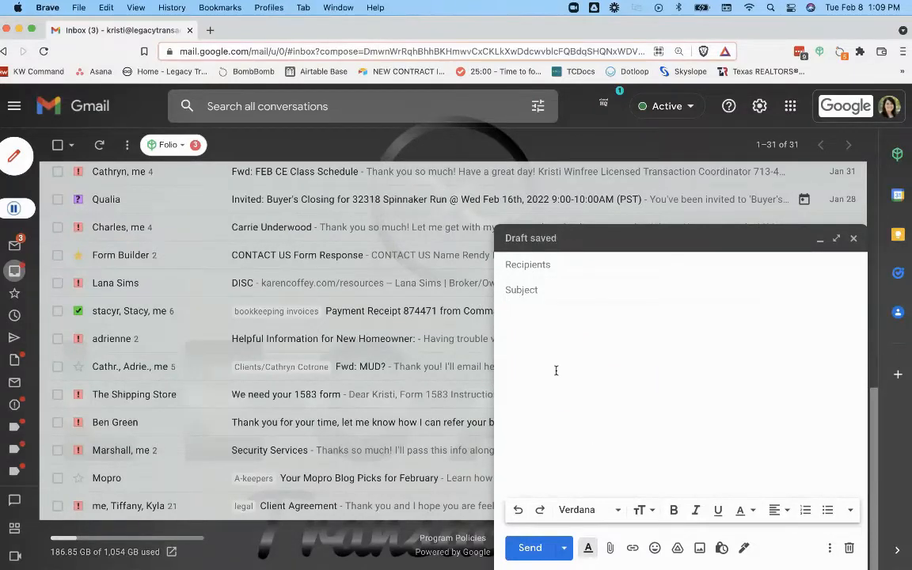
mouse_move(511, 358)
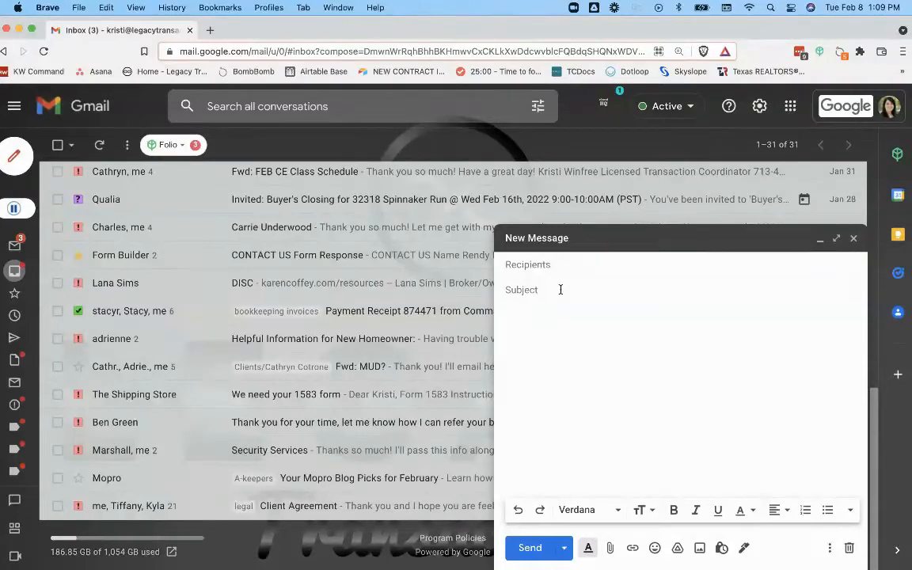
text(Trid guidelines for CD)
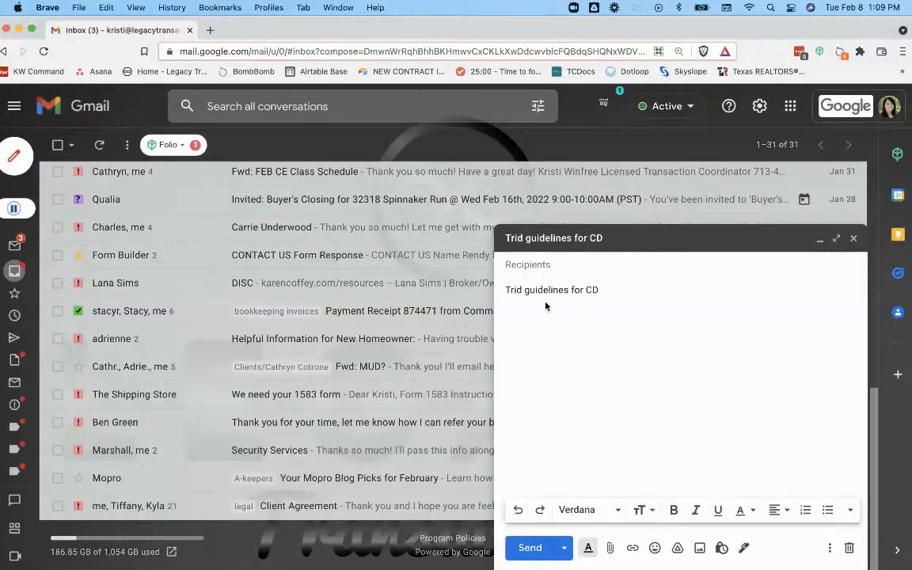
text(Hi,)
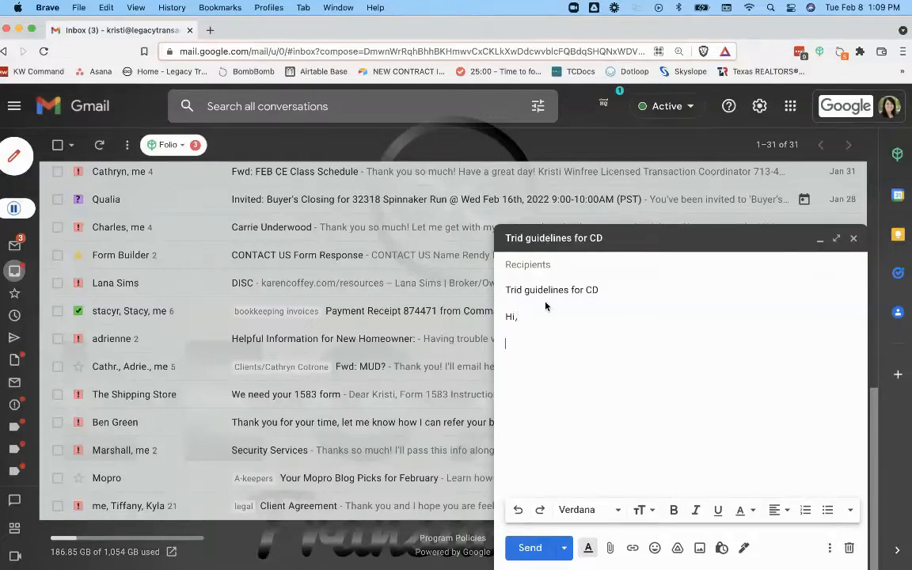
text(I wante d)
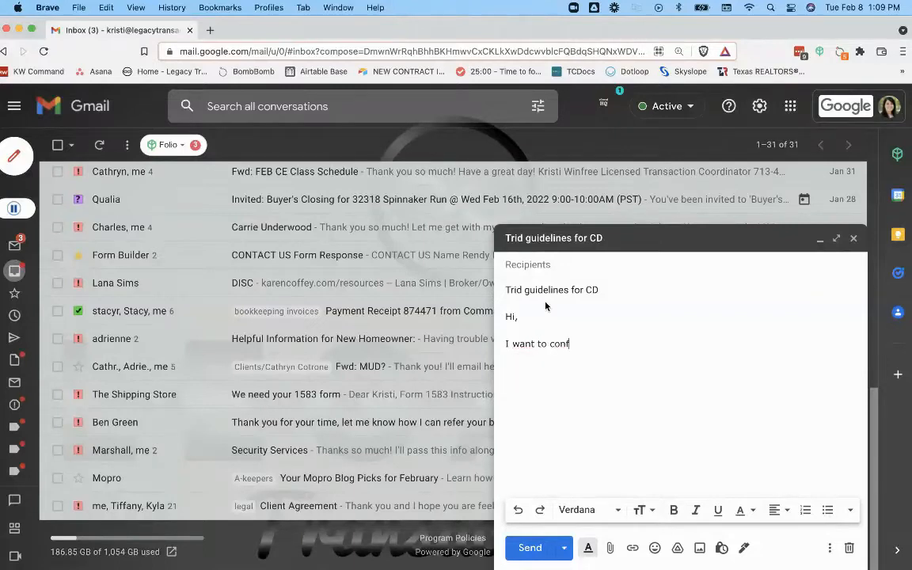
text(irm every)
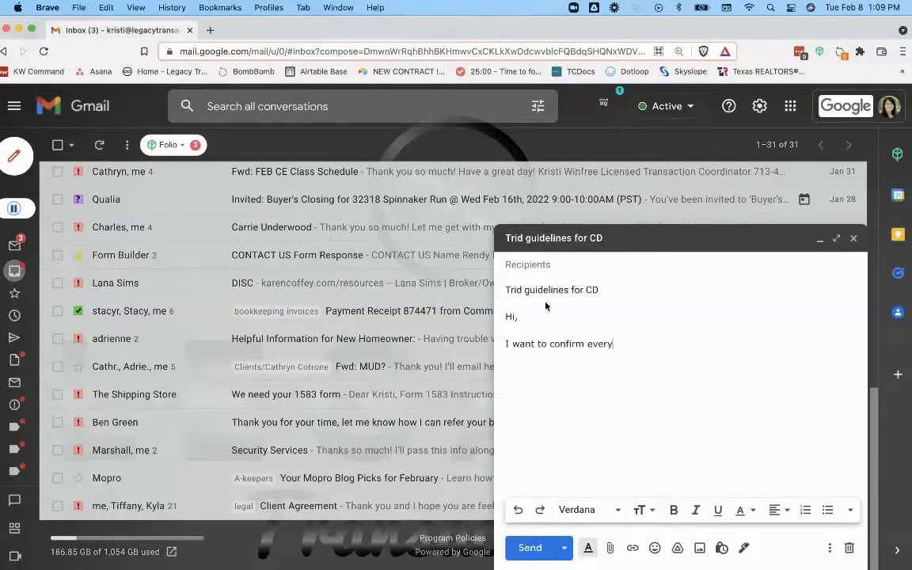
text(thing is on track for the CD to g)
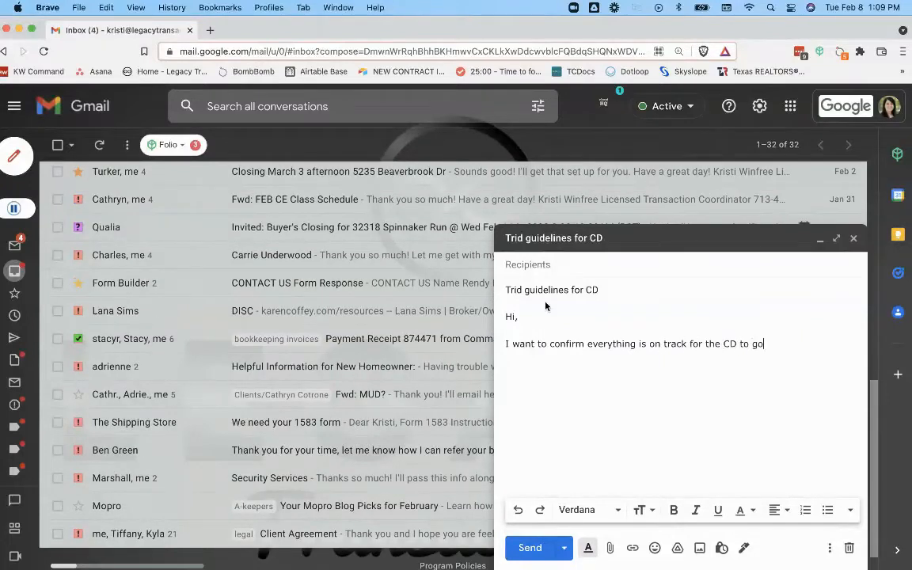
text(out on time to fulfill the TRID)
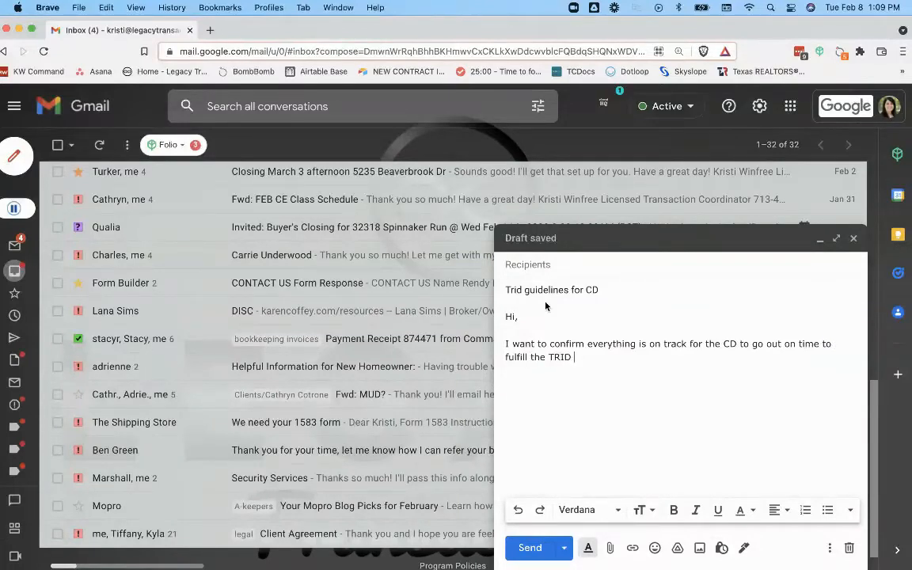
text(guidelines?)
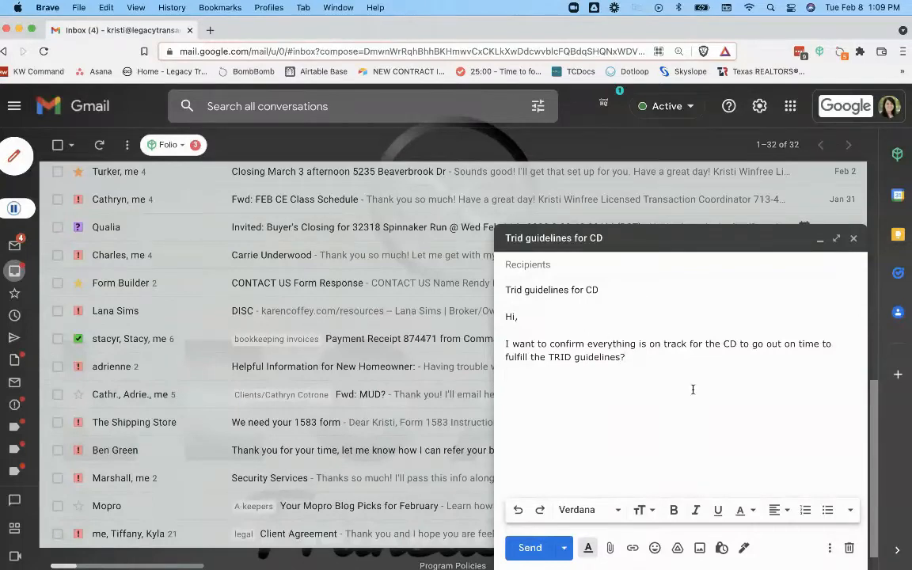
- Save the draft via Templates as new template 'Trid guidelines for CD', then start a blank message
click(829, 548)
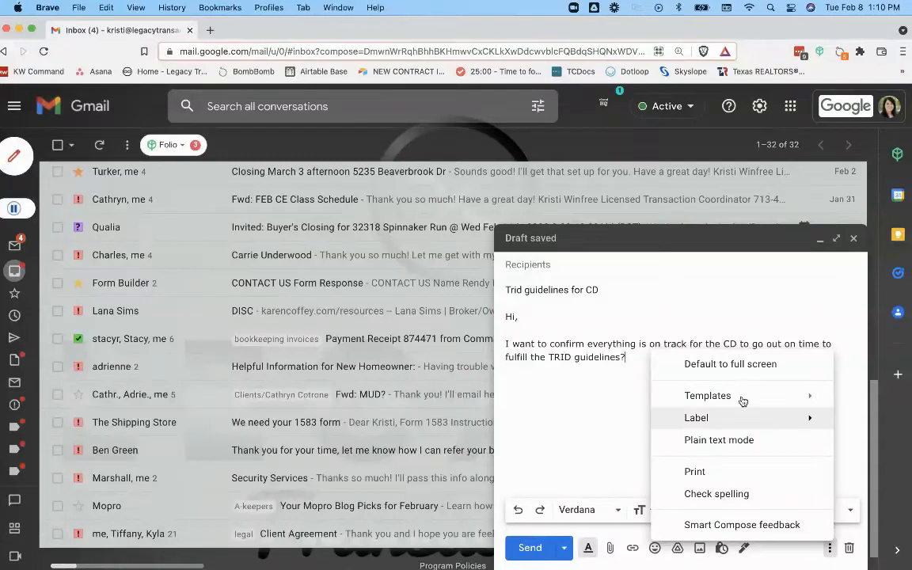
mouse_move(708, 396)
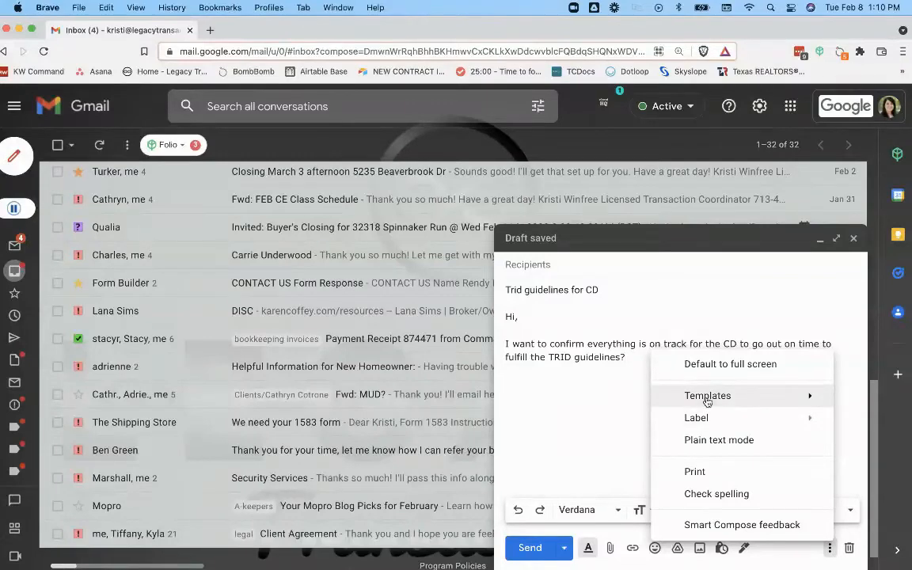
click(706, 395)
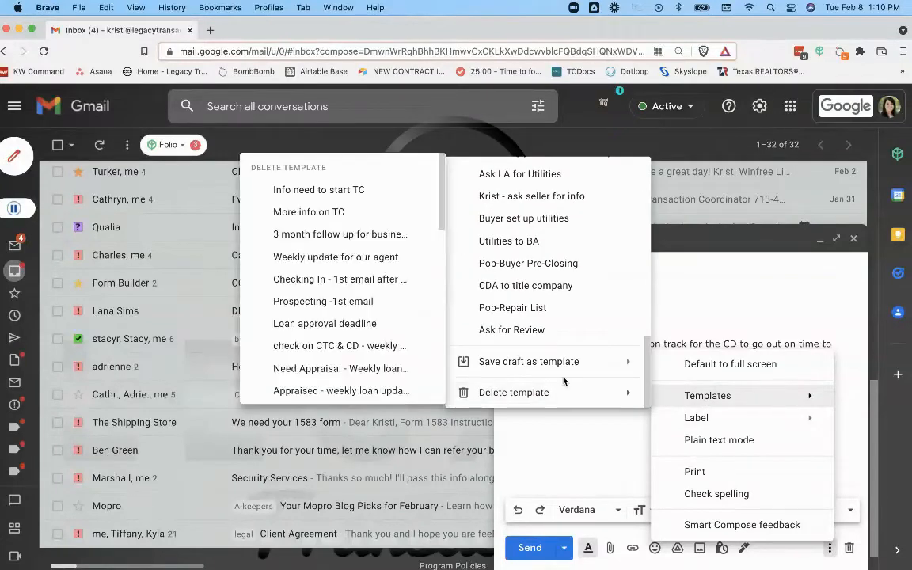
mouse_move(529, 361)
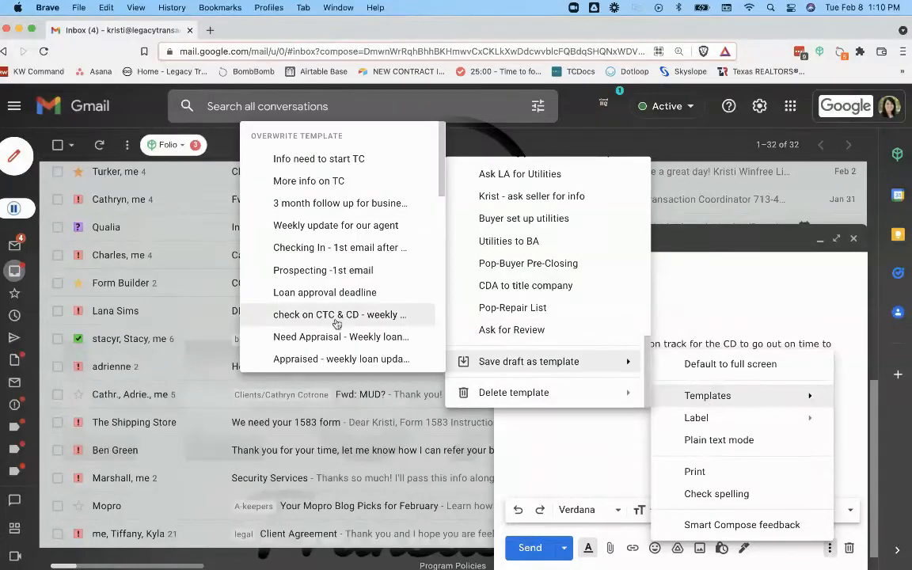
scroll(down, 3)
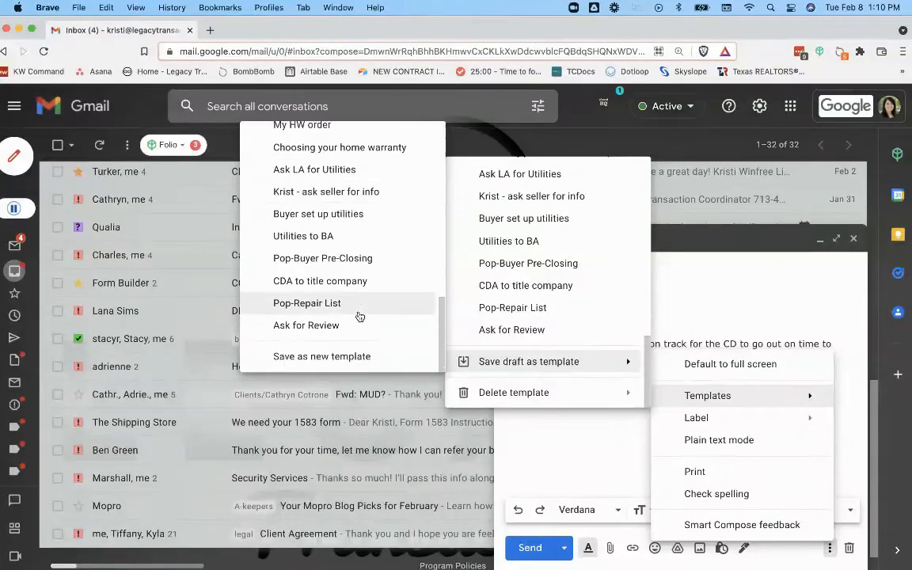
mouse_move(321, 356)
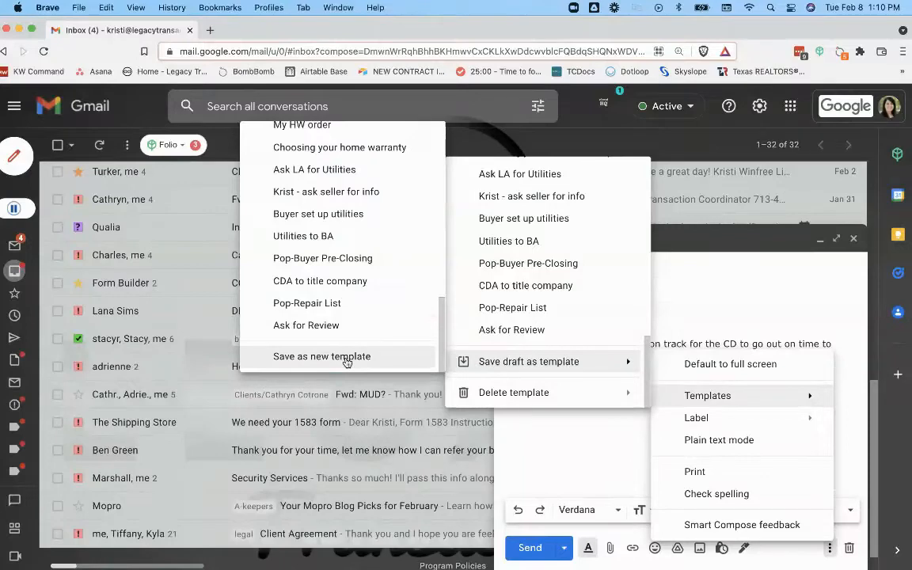
click(322, 354)
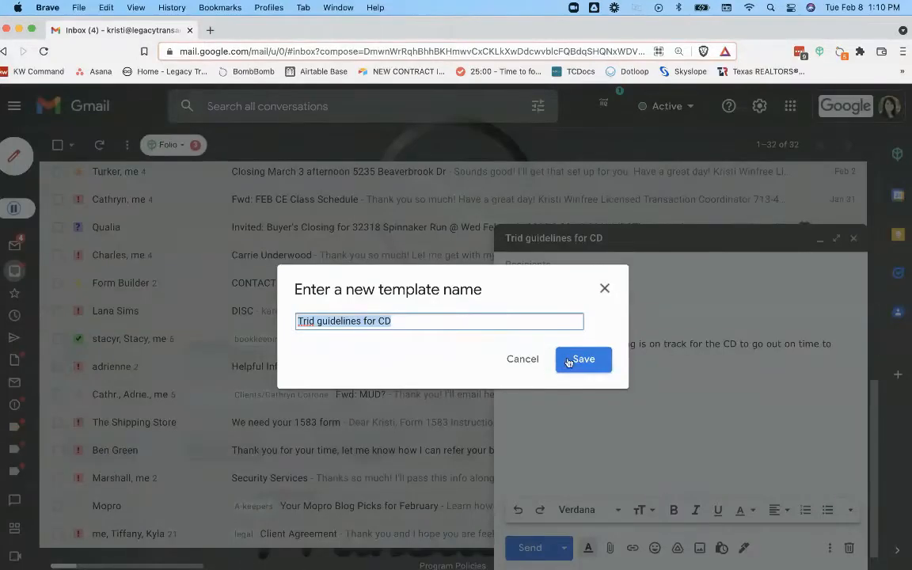
click(582, 358)
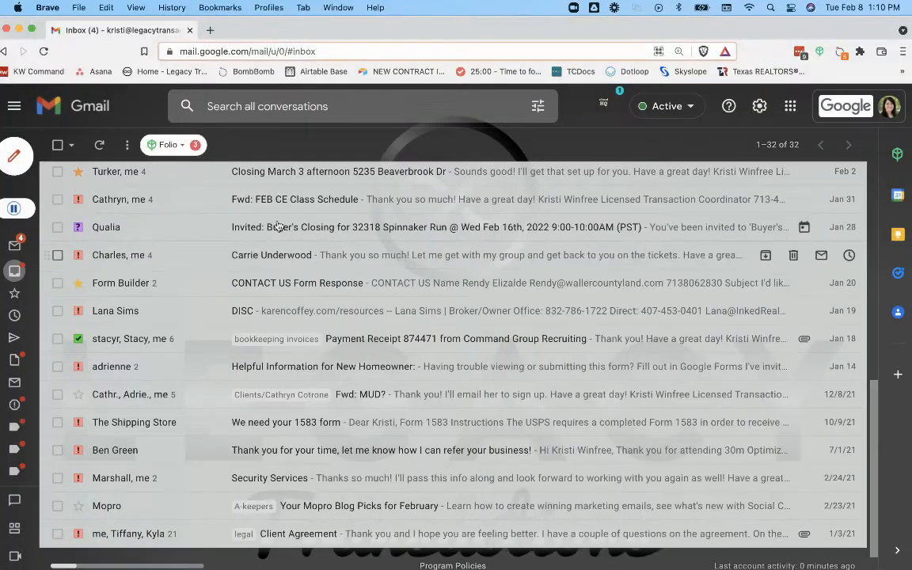
click(16, 155)
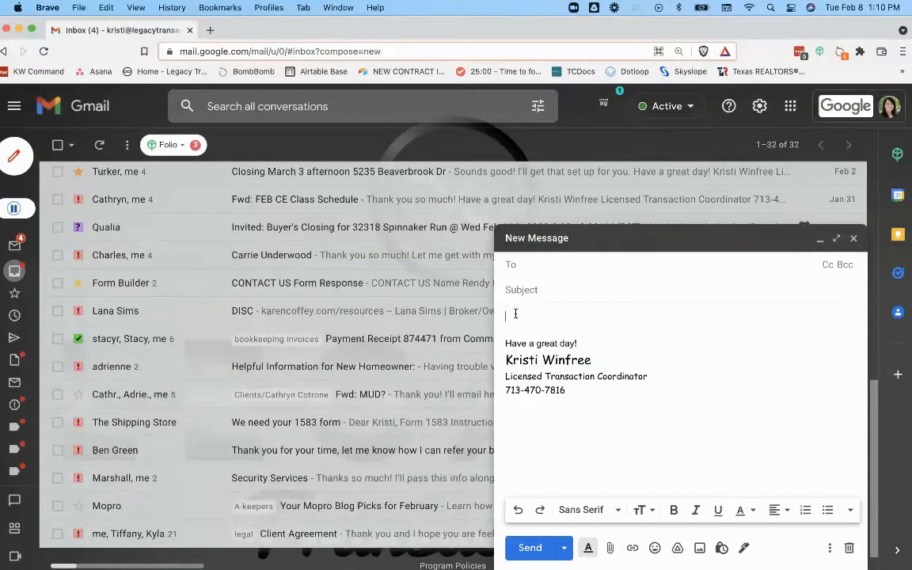
- From More options > Templates, insert the 'Trid guidelines for CD' template into the message
click(829, 548)
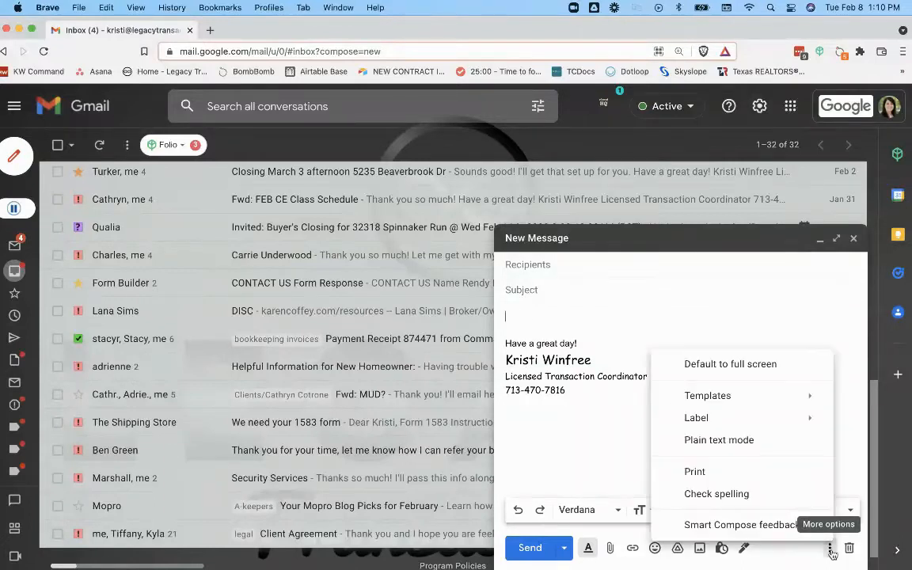
click(706, 396)
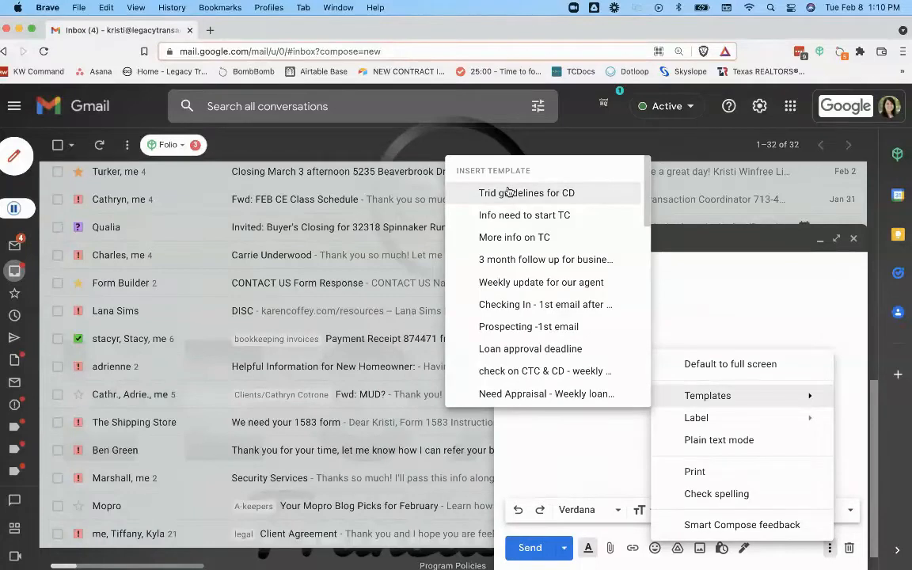
click(526, 193)
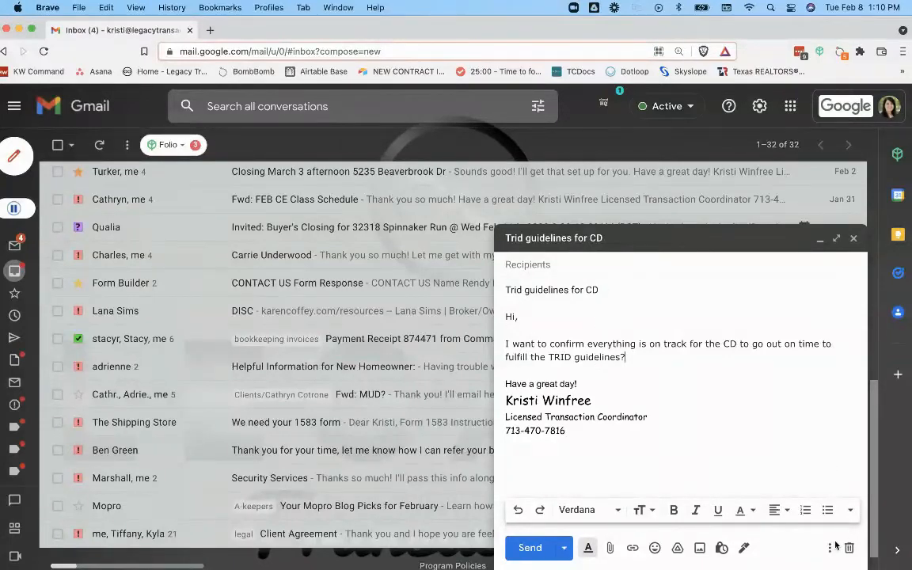
- Reopen More options > Templates and scroll through the Insert template list
click(829, 548)
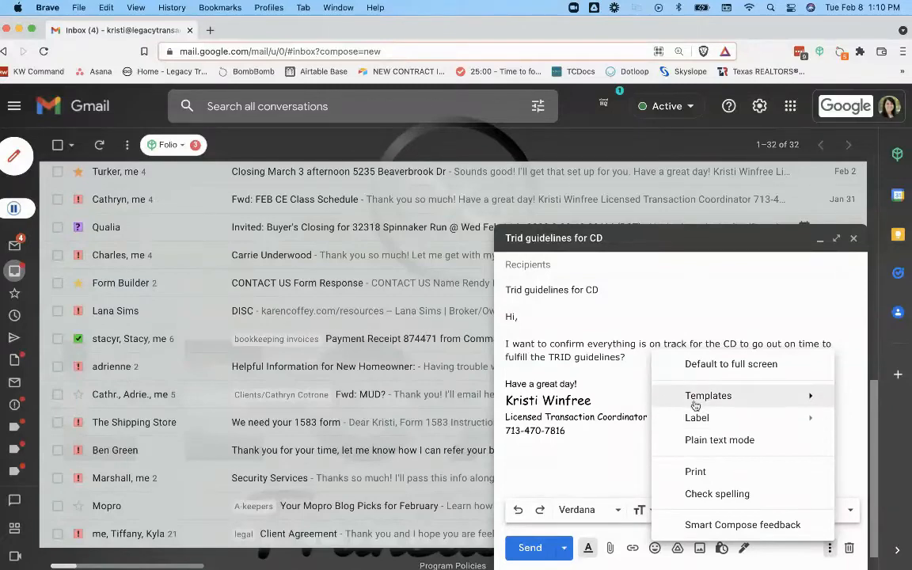
click(707, 396)
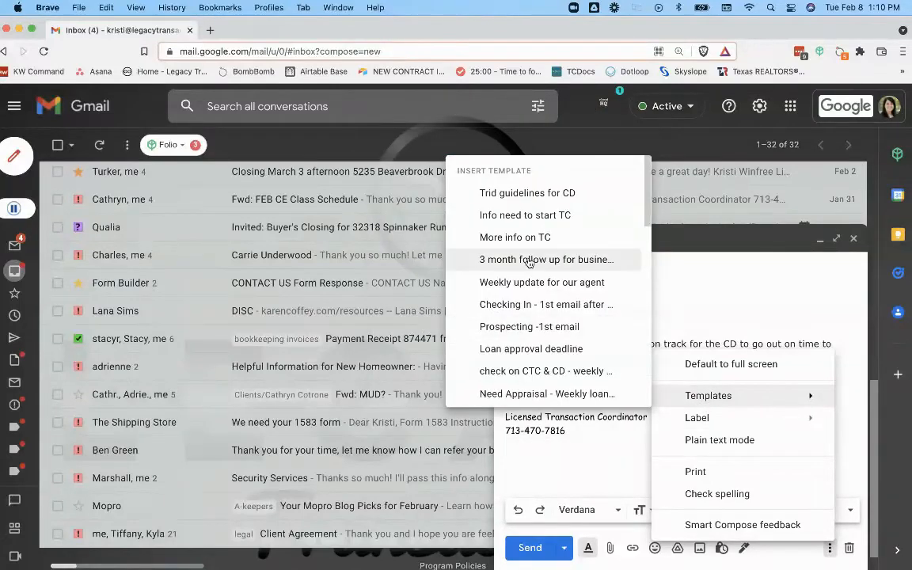
scroll(down, 3)
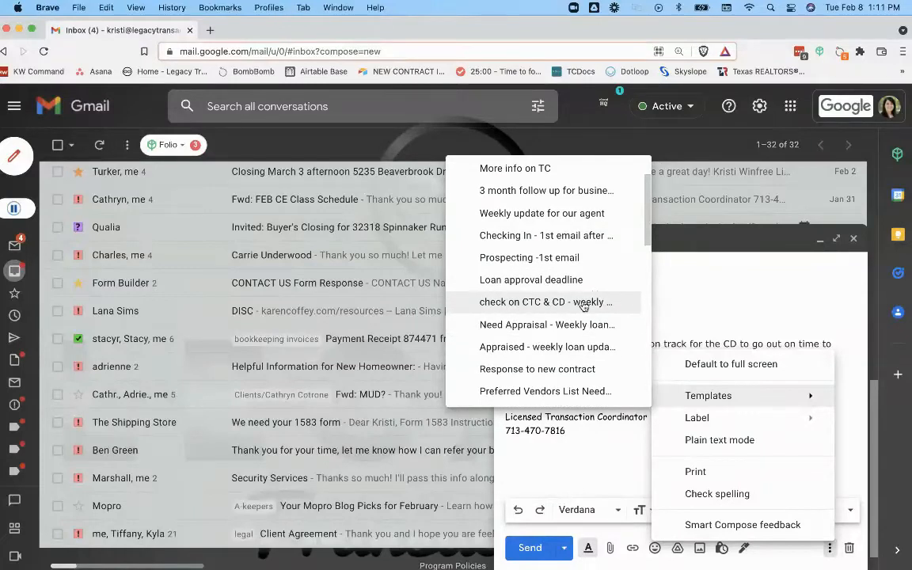
mouse_move(559, 312)
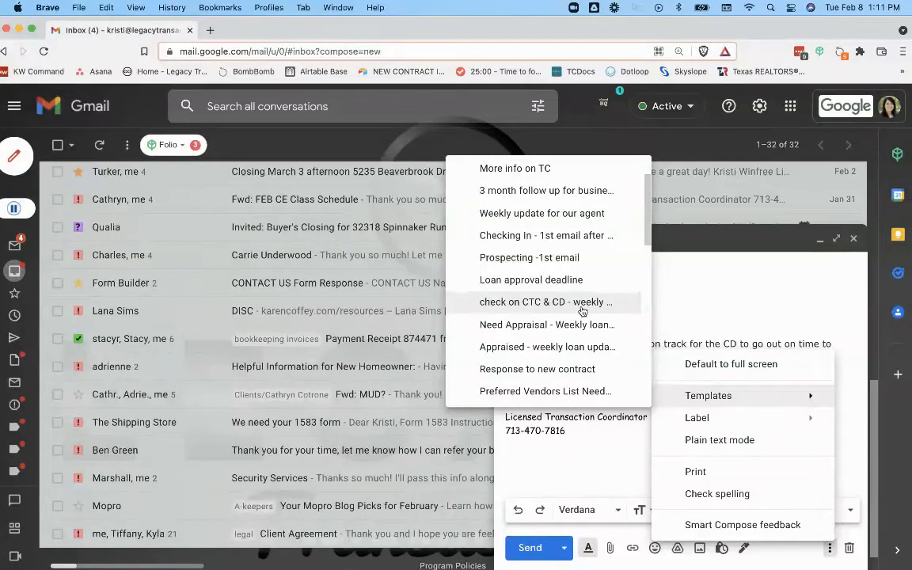
scroll(down, 3)
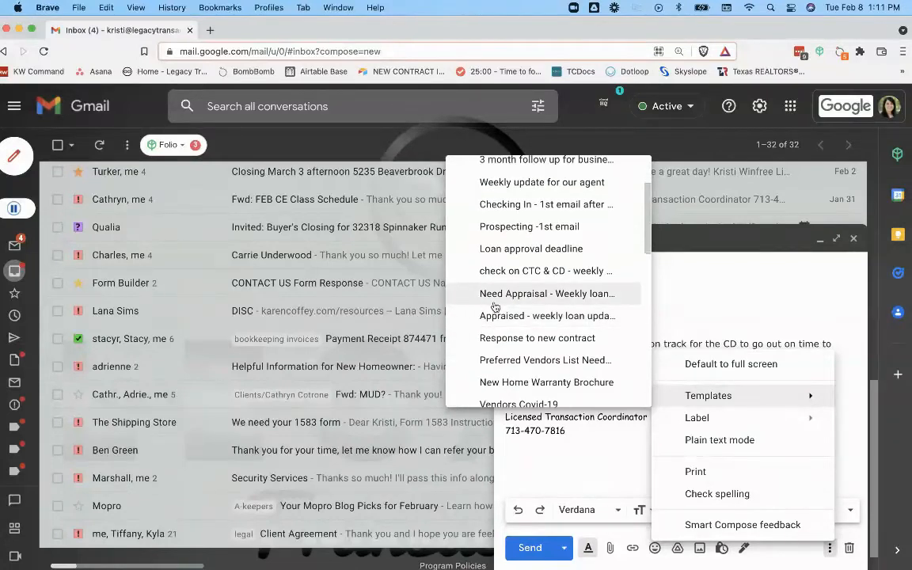
mouse_move(554, 299)
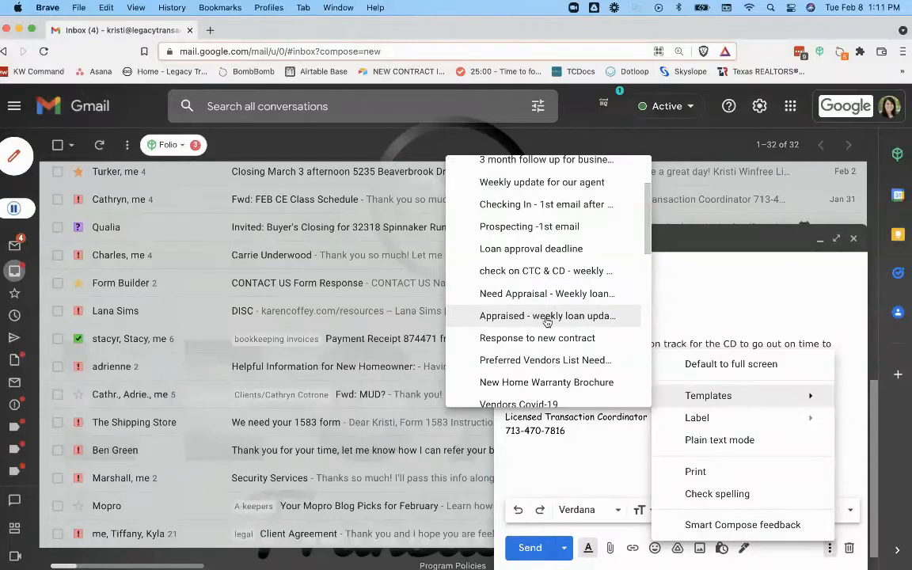
mouse_move(557, 320)
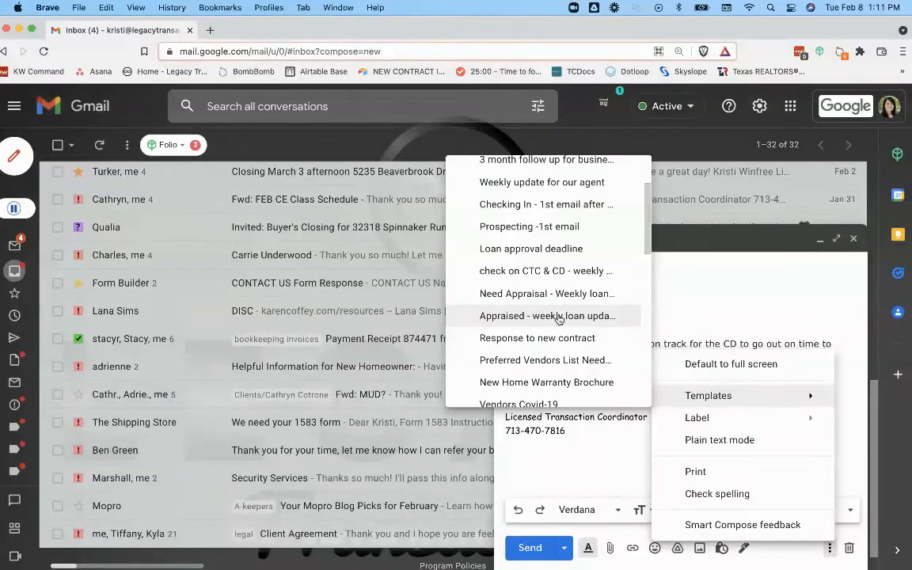
scroll(down, 3)
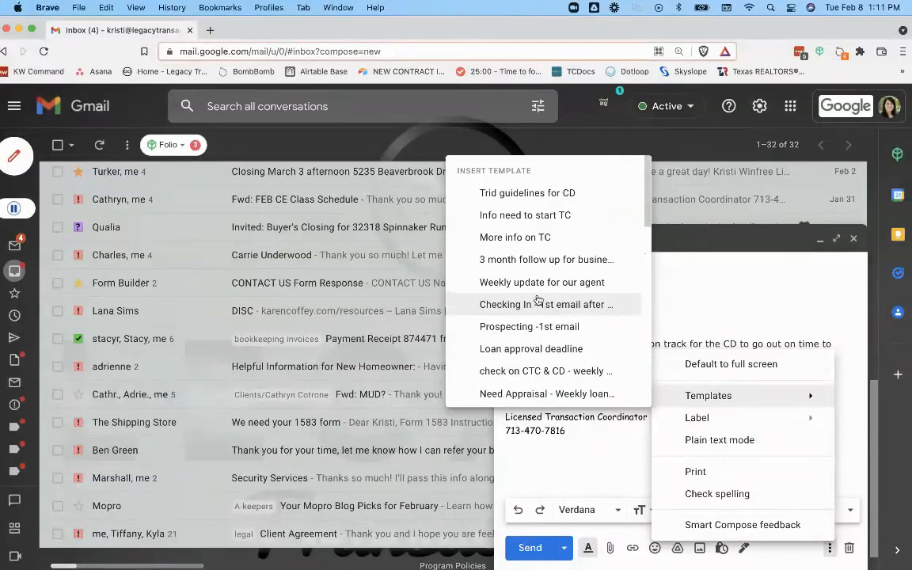